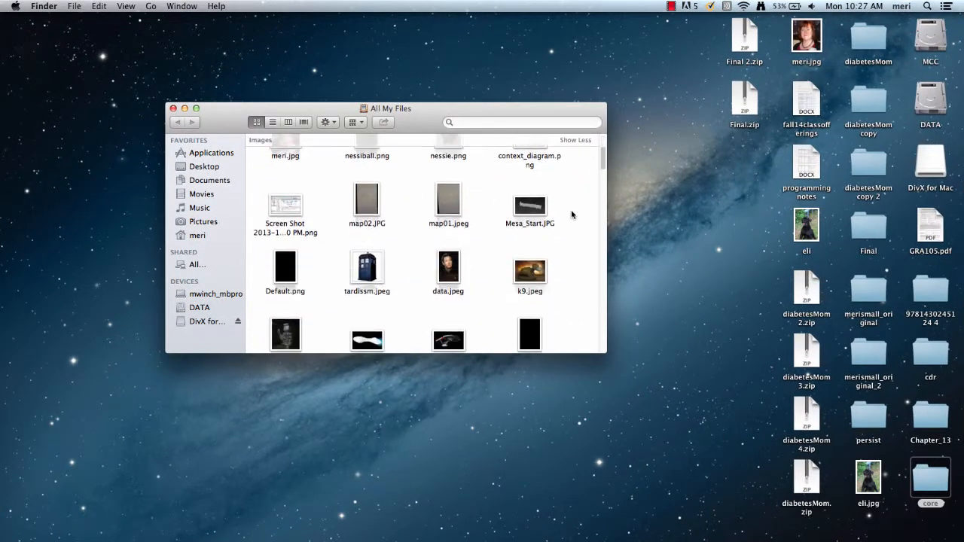
Browse the Images group in All My Files and select the photo named elli
{"action": "scroll", "scroll_direction": "down", "scroll_amount": 3}
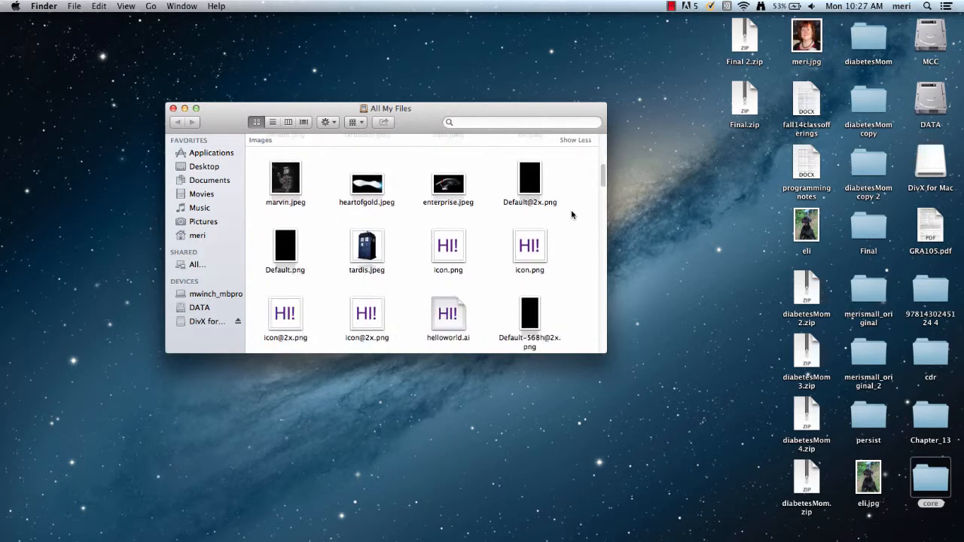
{"action": "scroll", "scroll_direction": "down", "scroll_amount": 3}
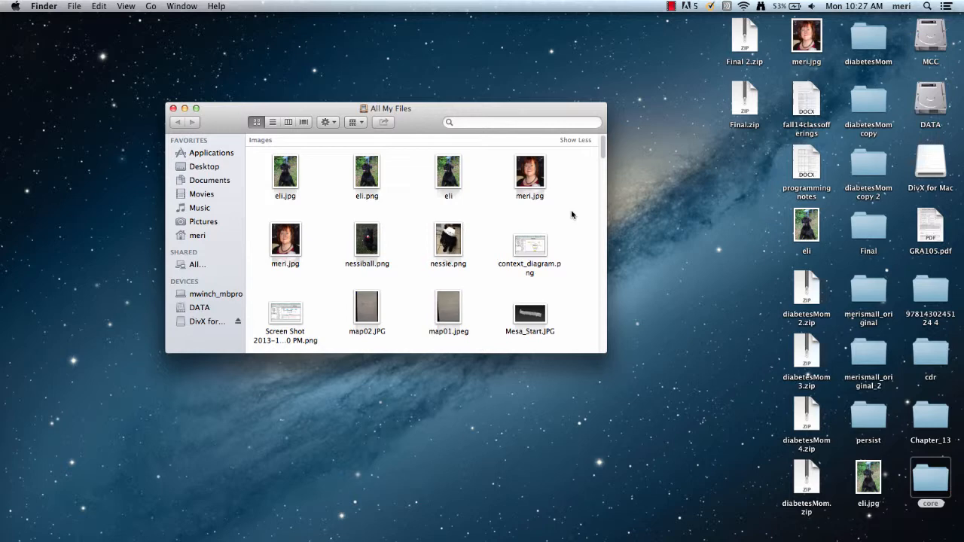
{"action": "mouse_move", "coordinate": [497, 214]}
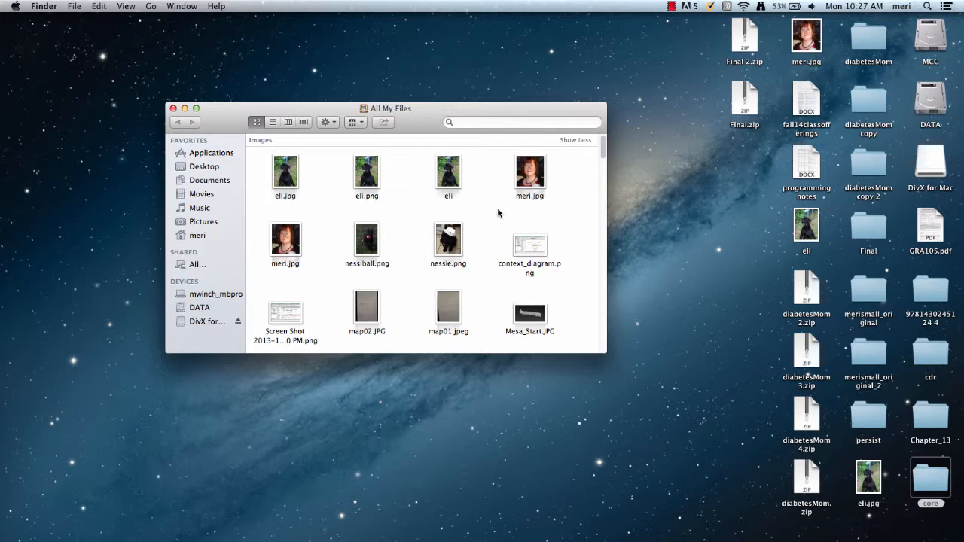
{"action": "mouse_move", "coordinate": [449, 176]}
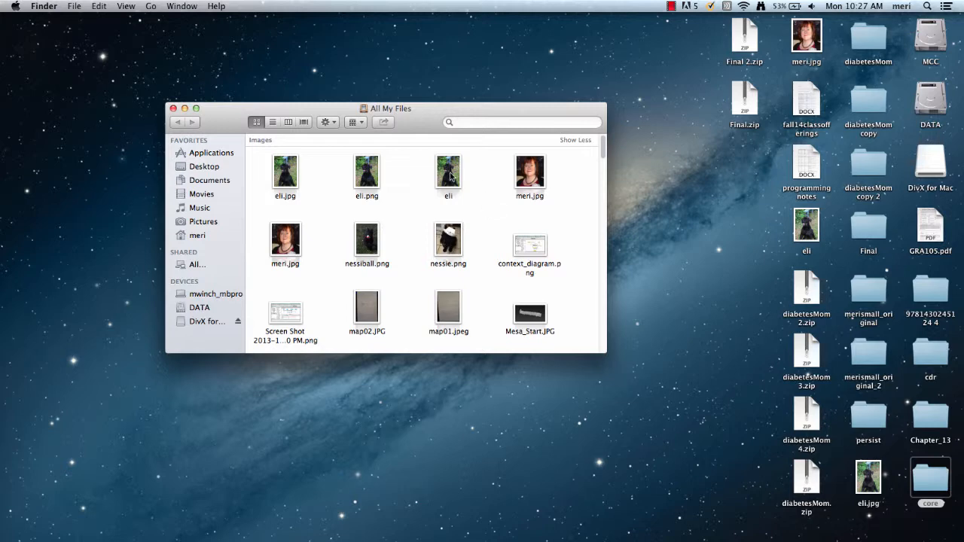
{"action": "left_click", "coordinate": [449, 171]}
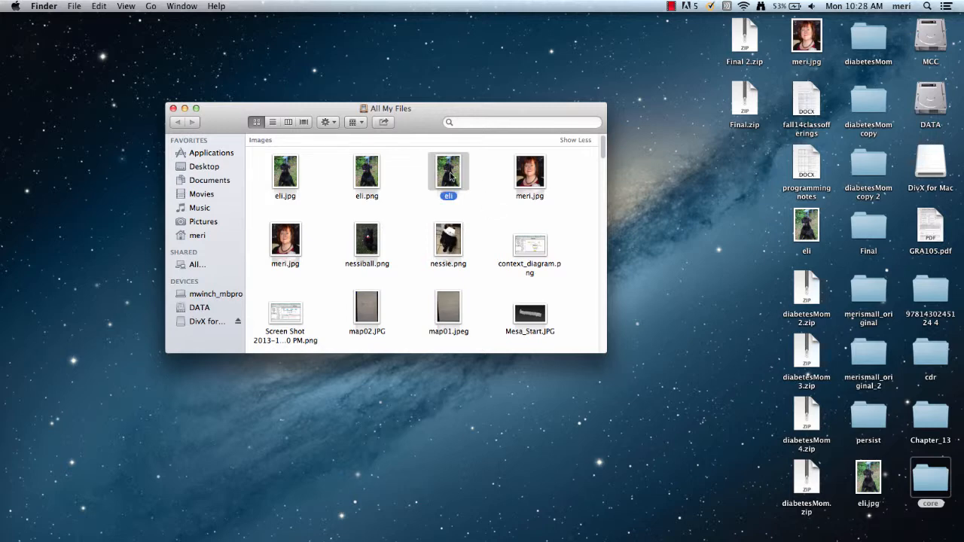
Show the file actions for elli to reach its Open With application list
{"action": "right_click", "coordinate": [449, 169]}
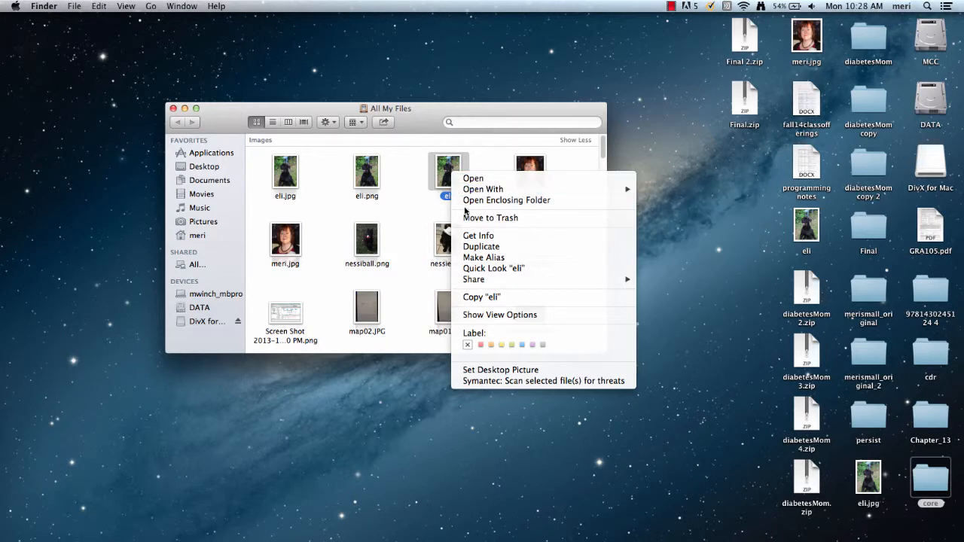
{"action": "mouse_move", "coordinate": [482, 190]}
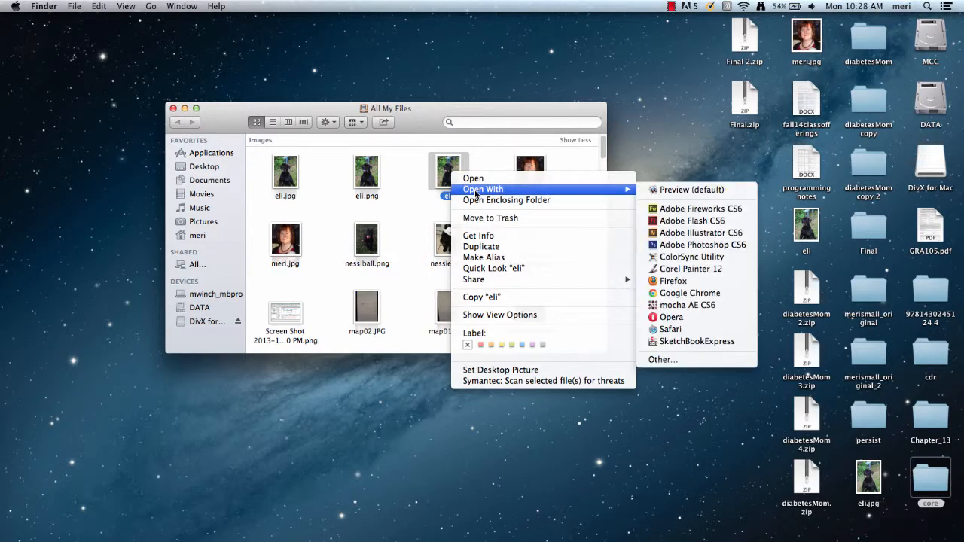
{"action": "mouse_move", "coordinate": [701, 232]}
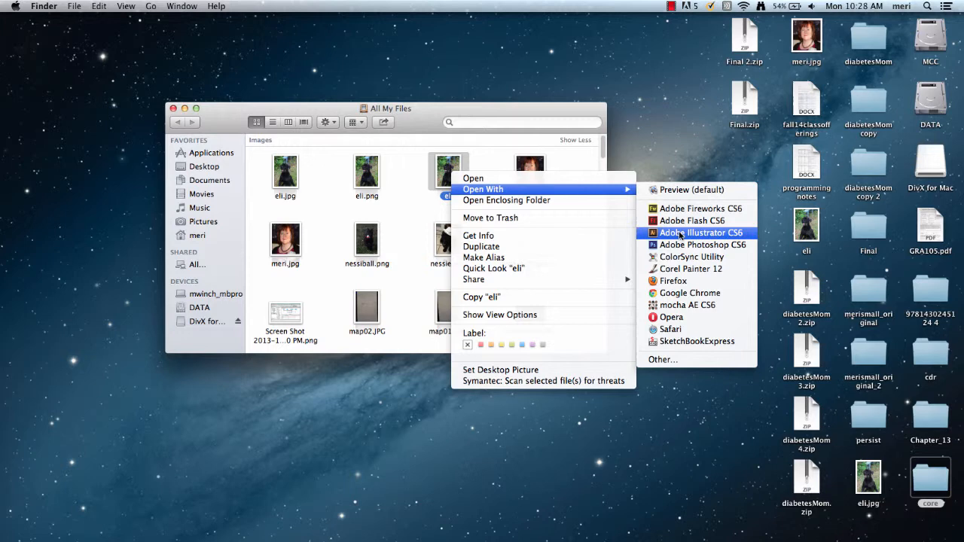
{"action": "mouse_move", "coordinate": [689, 268]}
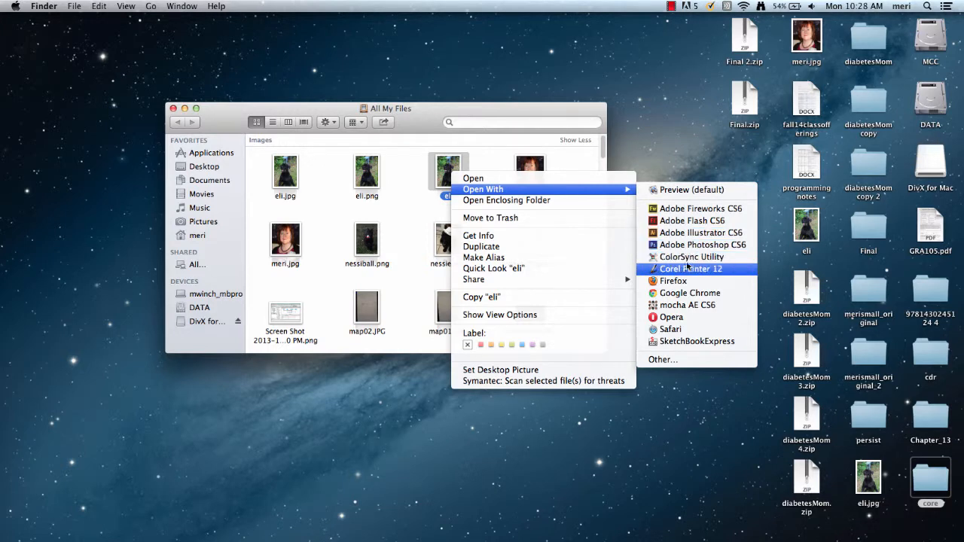
{"action": "mouse_move", "coordinate": [662, 358]}
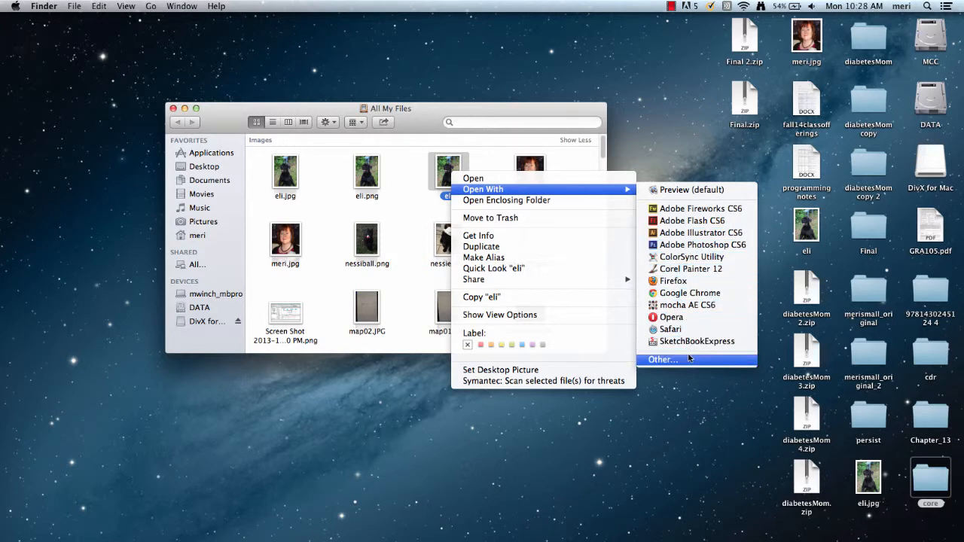
Choose iPhoto from the Other… applications list and open elli with it
{"action": "left_click", "coordinate": [660, 358]}
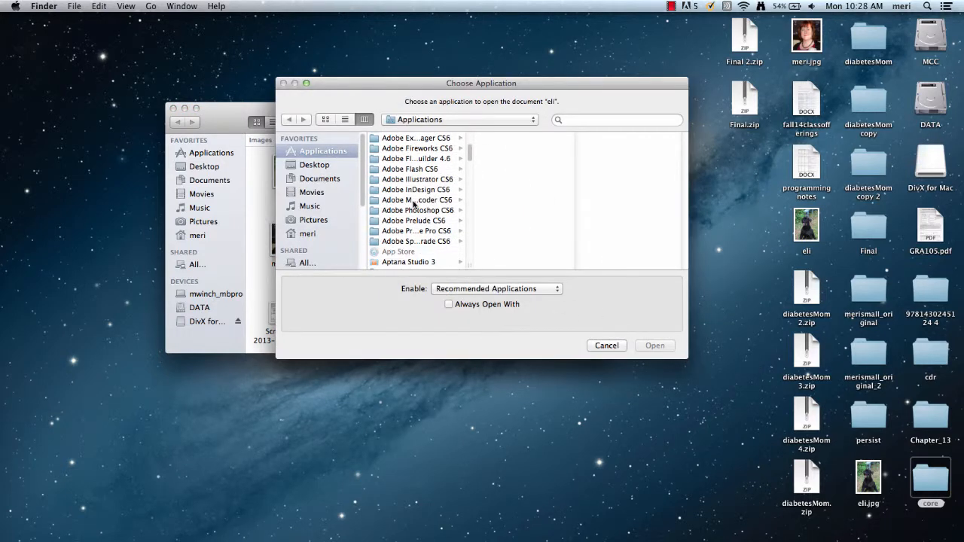
{"action": "scroll", "scroll_direction": "down", "scroll_amount": 3}
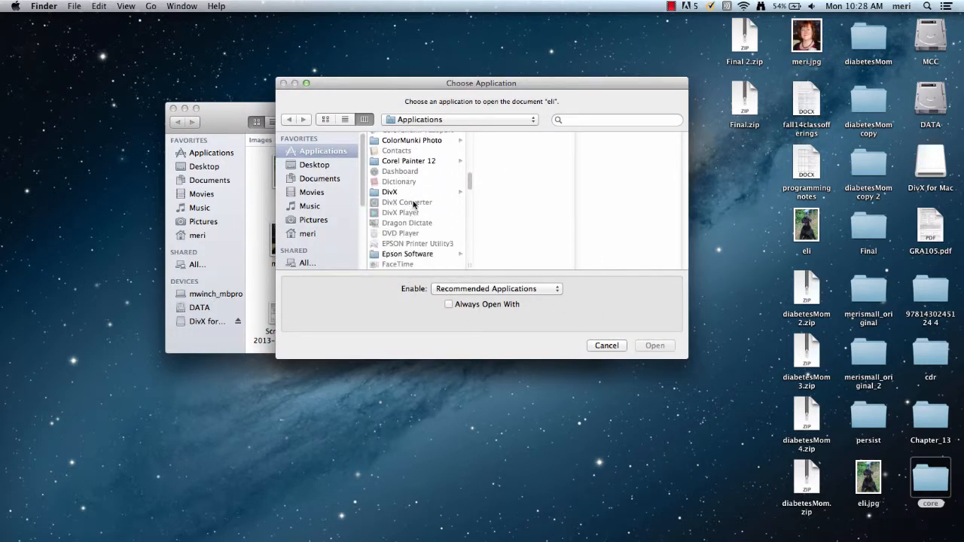
{"action": "scroll", "scroll_direction": "down", "scroll_amount": 3}
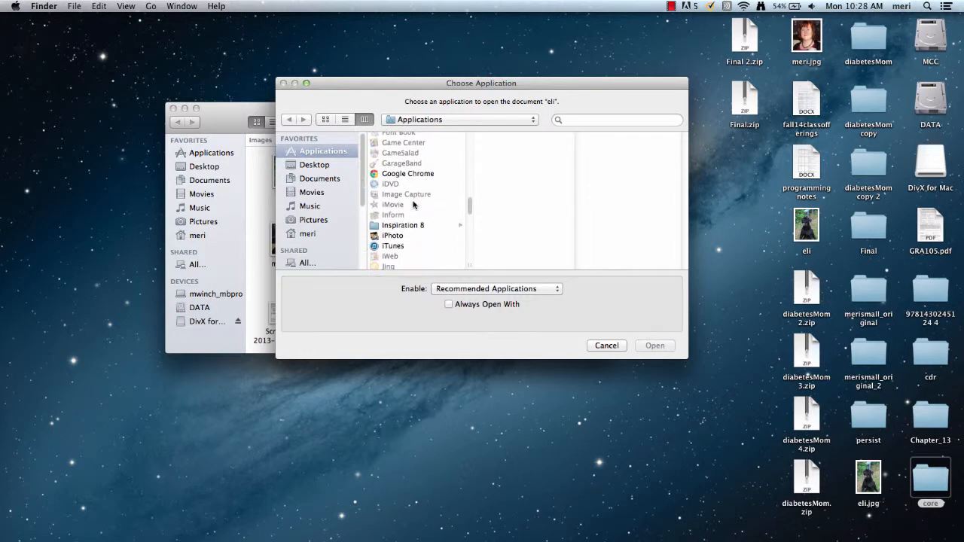
{"action": "scroll", "scroll_direction": "down", "scroll_amount": 3}
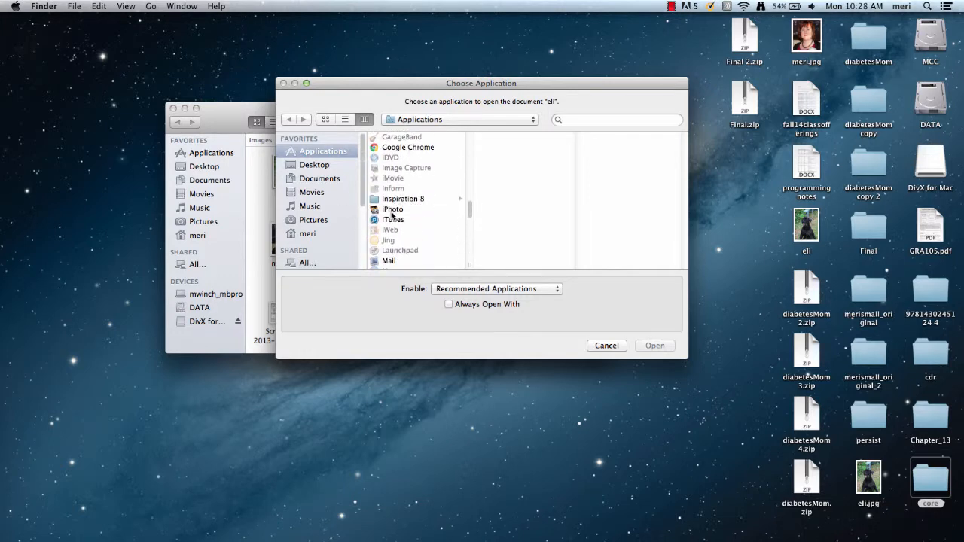
{"action": "left_click", "coordinate": [391, 208]}
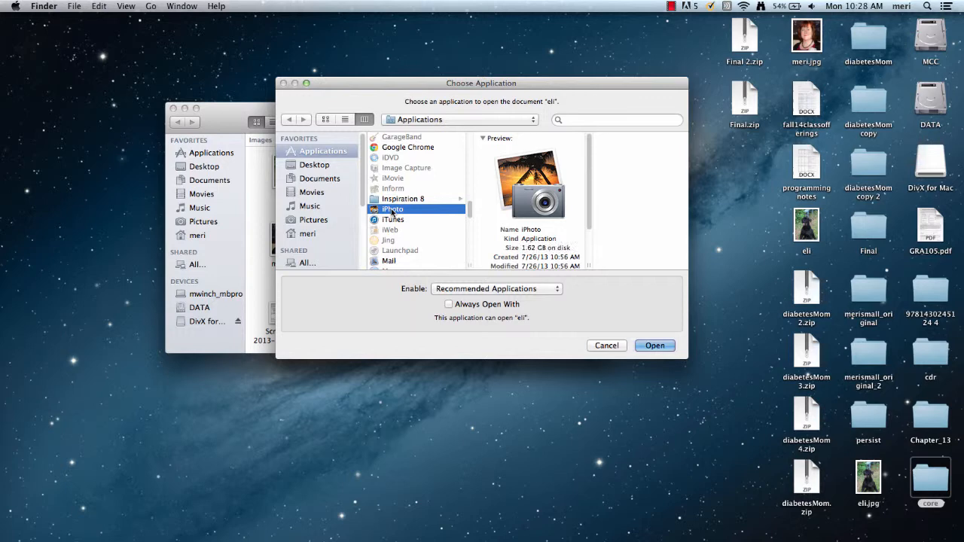
{"action": "left_click", "coordinate": [605, 345]}
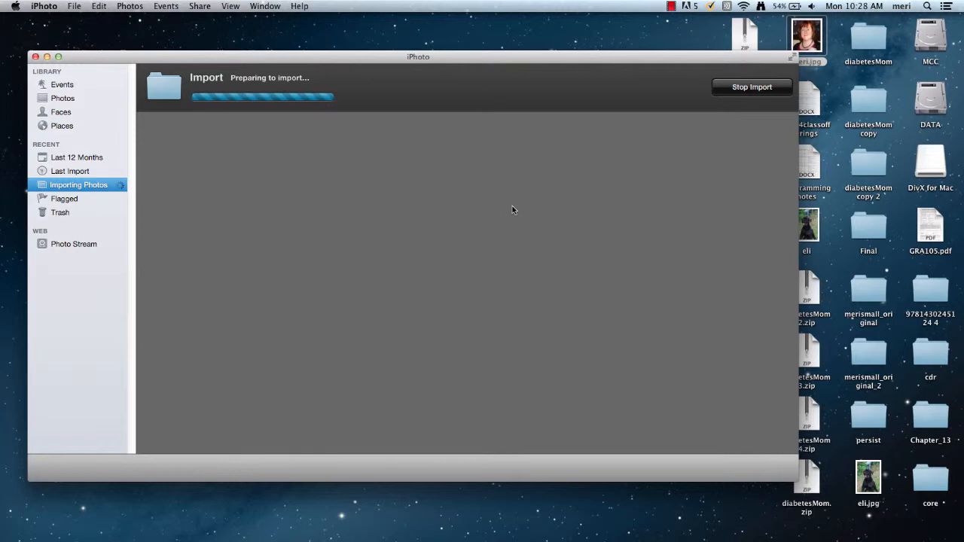
{"action": "mouse_move", "coordinate": [474, 134]}
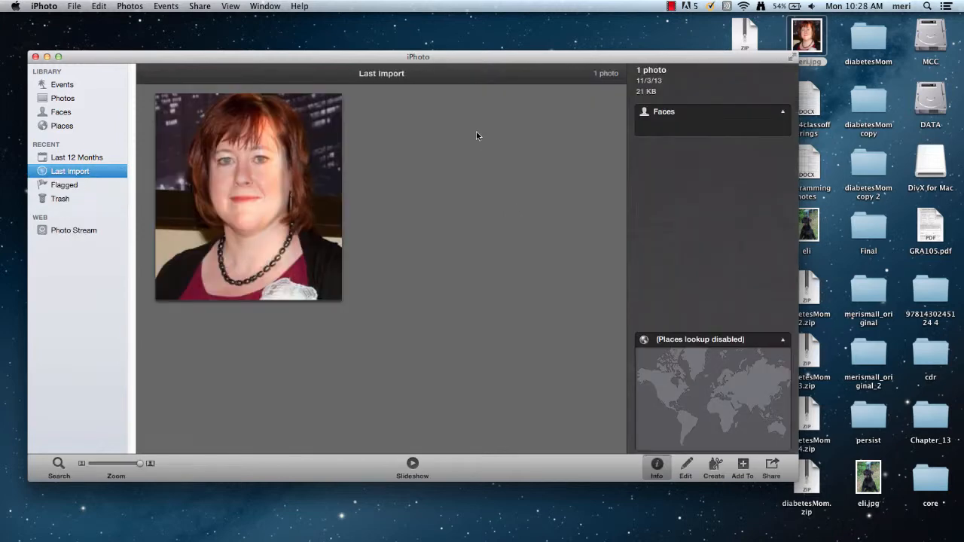
{"action": "mouse_move", "coordinate": [295, 155]}
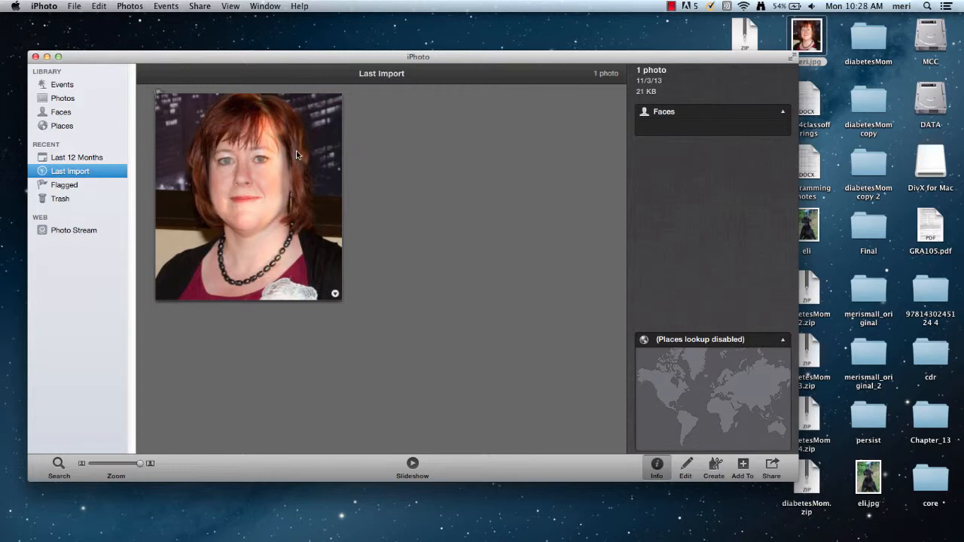
Select the imported elli photo, start editing it, then show the whole Photos library
{"action": "left_click", "coordinate": [99, 6]}
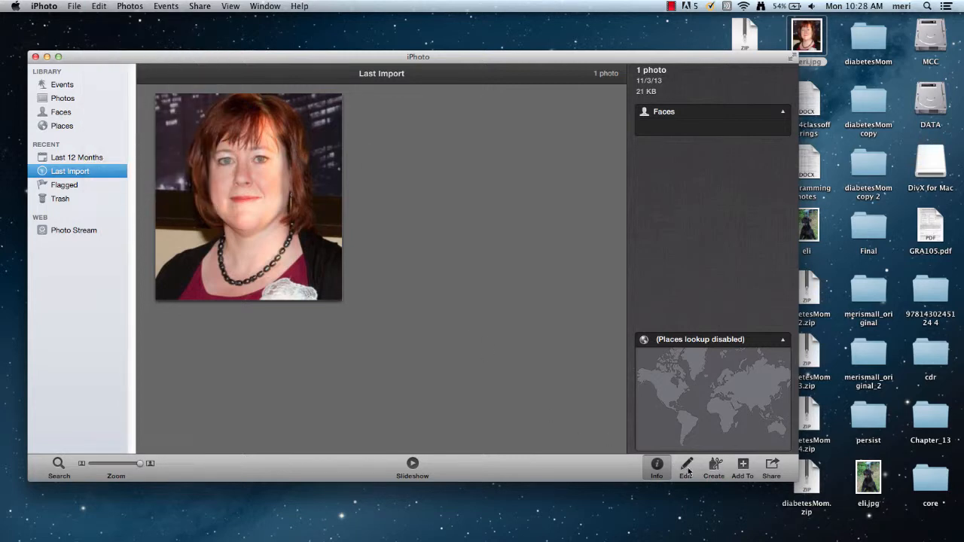
{"action": "left_click", "coordinate": [685, 465]}
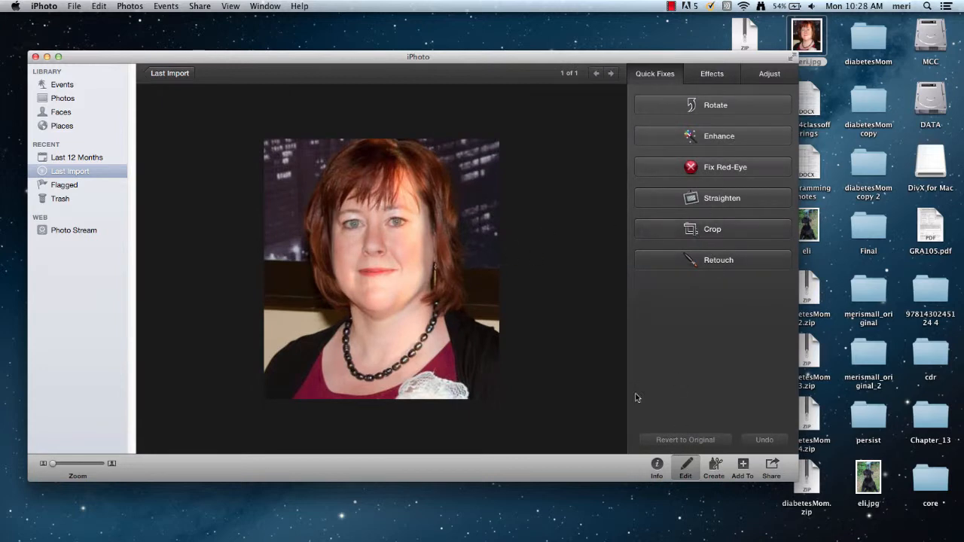
{"action": "left_click", "coordinate": [63, 98]}
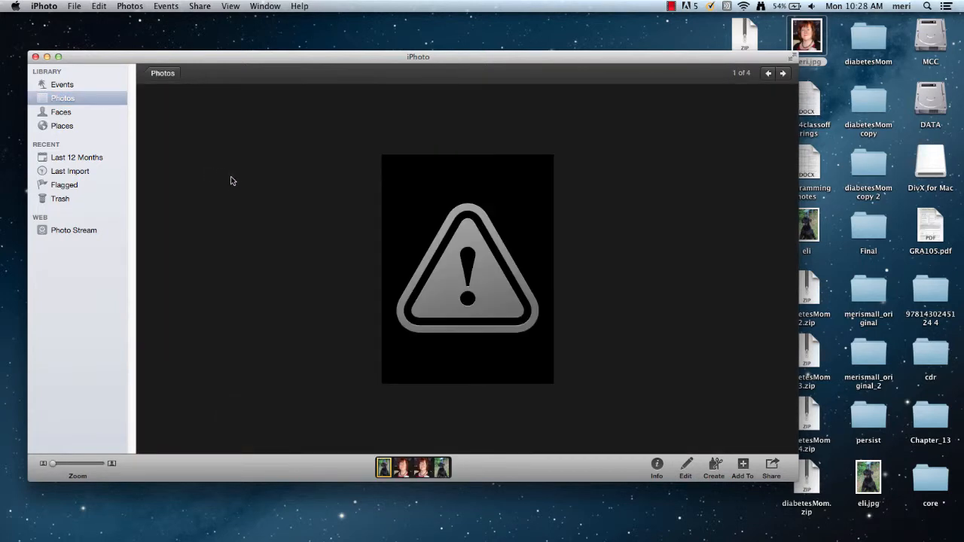
{"action": "mouse_move", "coordinate": [774, 241]}
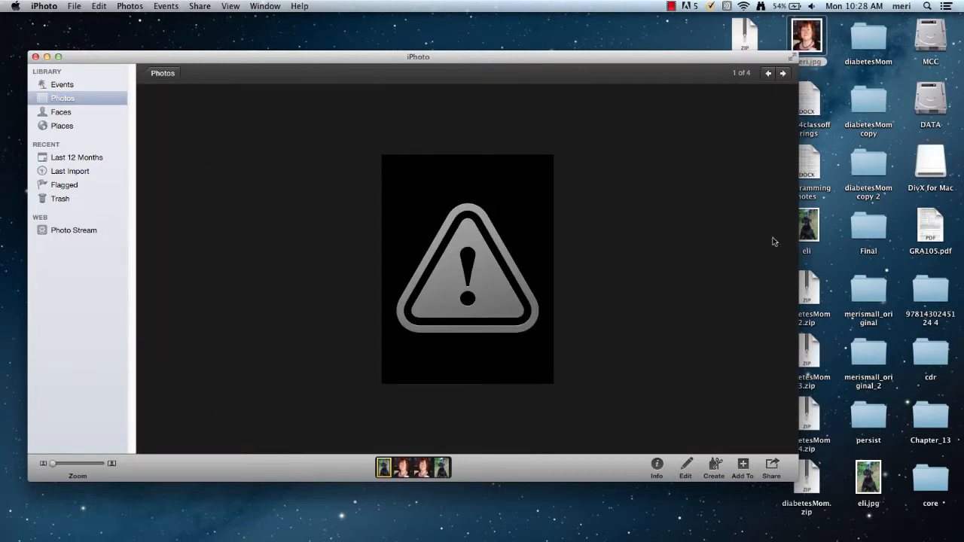
Display the black dog photo (4 of 4) and enter its editing view
{"action": "left_click", "coordinate": [437, 444]}
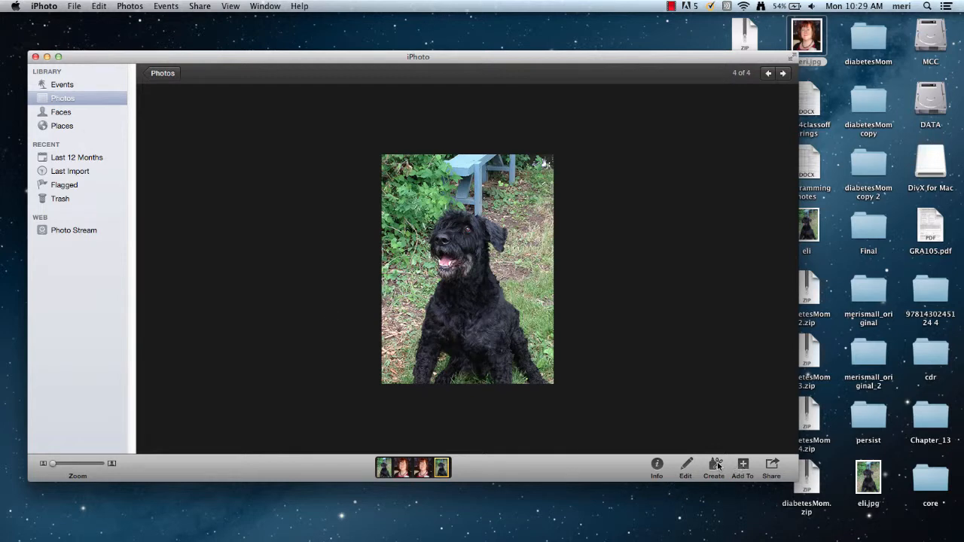
{"action": "left_click", "coordinate": [685, 467]}
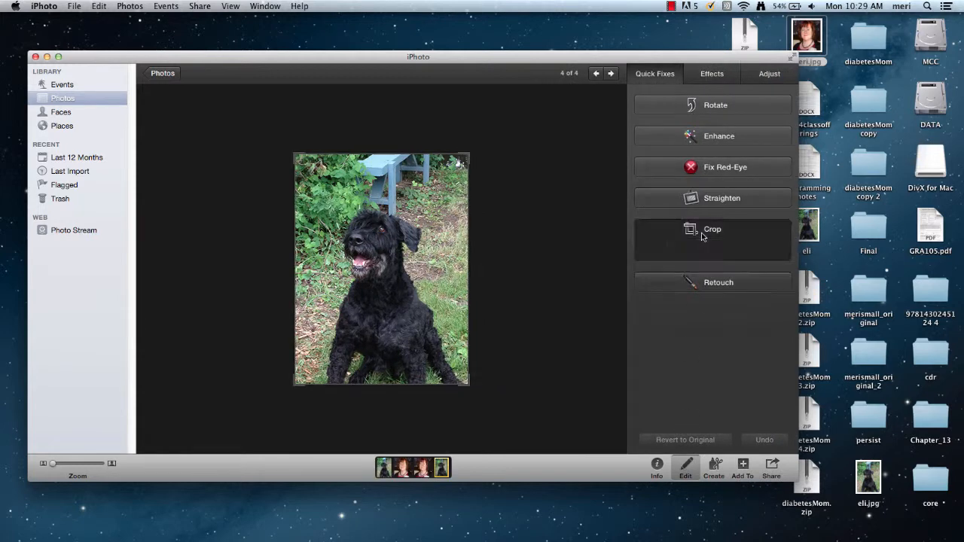
Crop the dog photo to a tighter portrait frame around the dog and apply it
{"action": "left_click", "coordinate": [711, 229]}
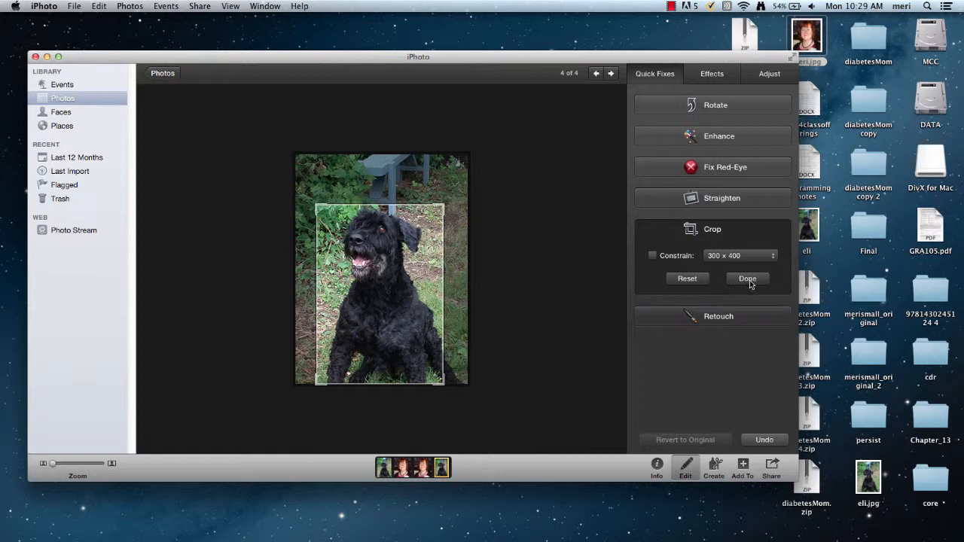
{"action": "left_click", "coordinate": [746, 279]}
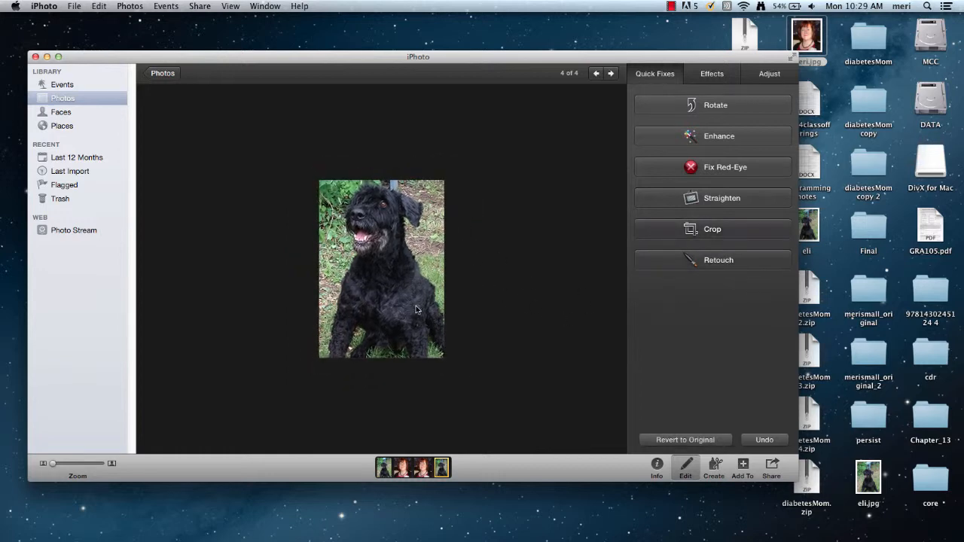
{"action": "mouse_move", "coordinate": [118, 107]}
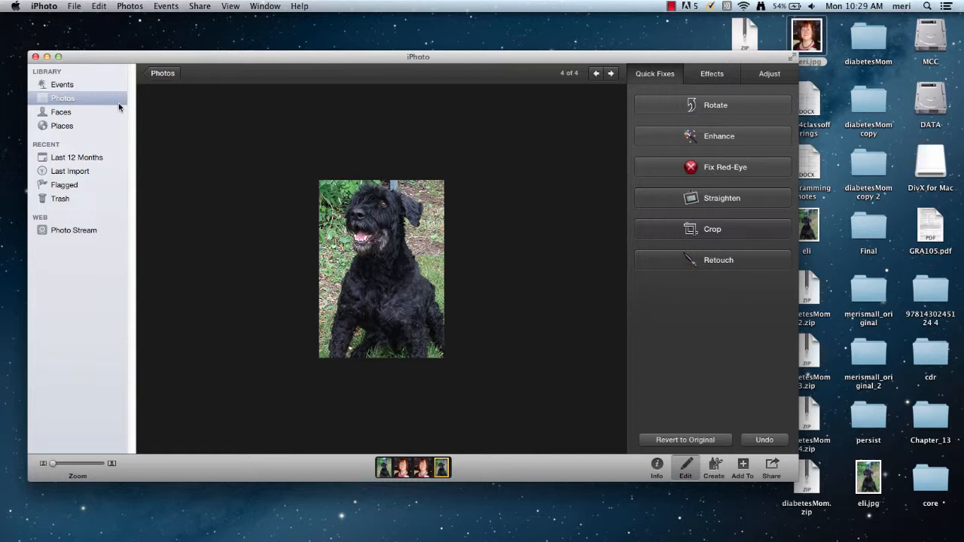
{"action": "mouse_move", "coordinate": [73, 6]}
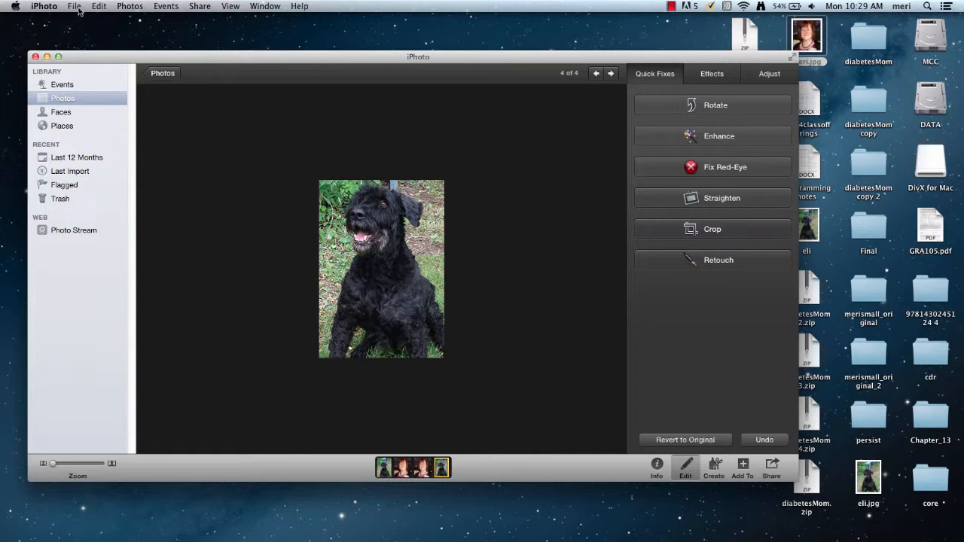
Configure File > Export as JPEG with Custom size, Max width 200 px, and confirm Export
{"action": "left_click", "coordinate": [74, 6]}
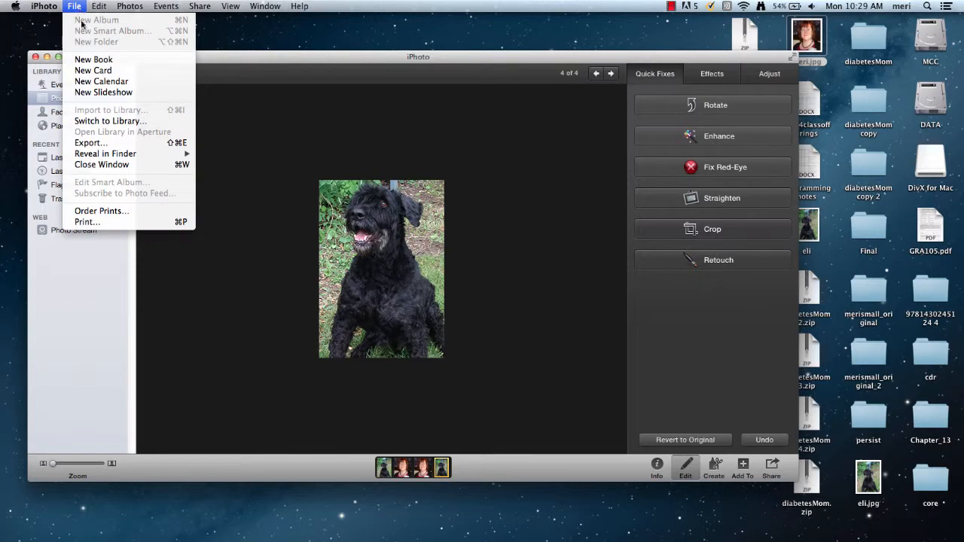
{"action": "mouse_move", "coordinate": [90, 143]}
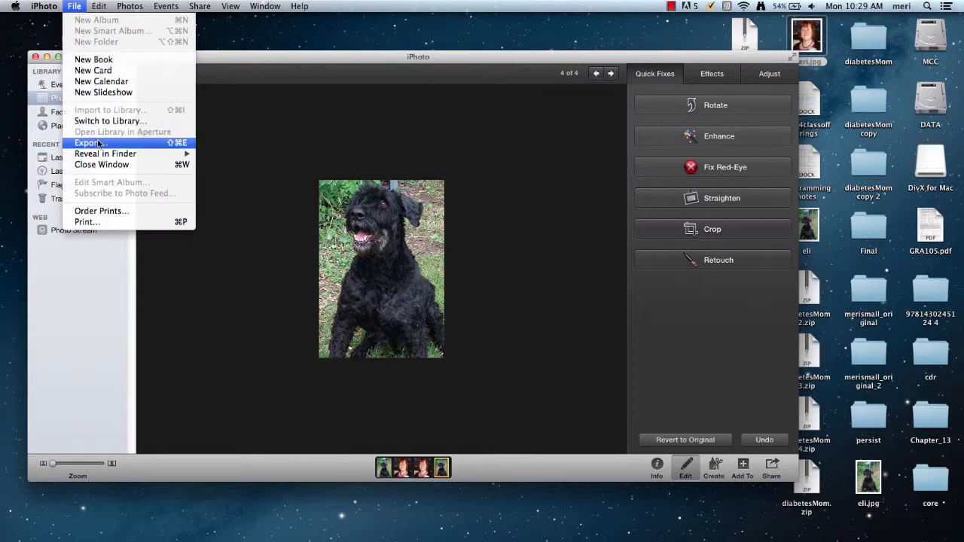
{"action": "left_click", "coordinate": [91, 141]}
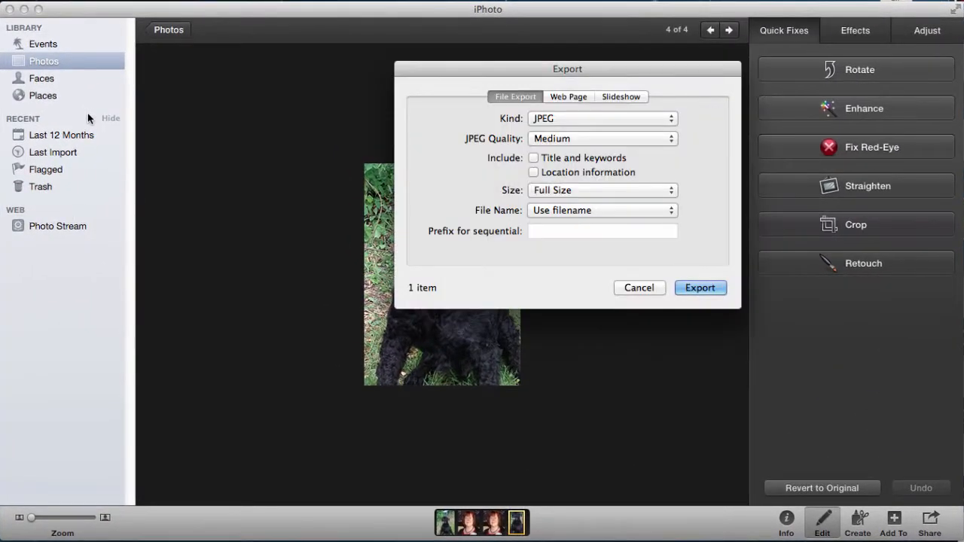
{"action": "left_click", "coordinate": [601, 190]}
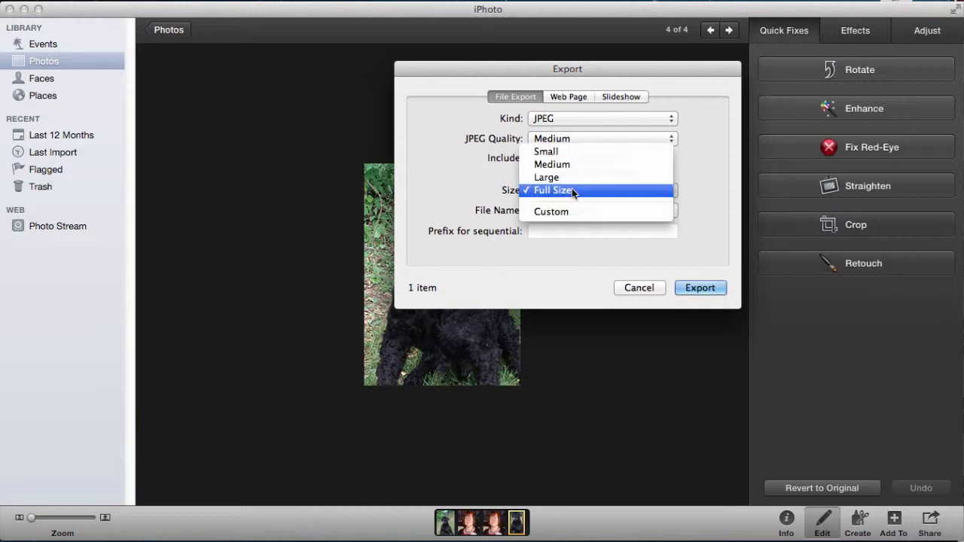
{"action": "left_click", "coordinate": [551, 210]}
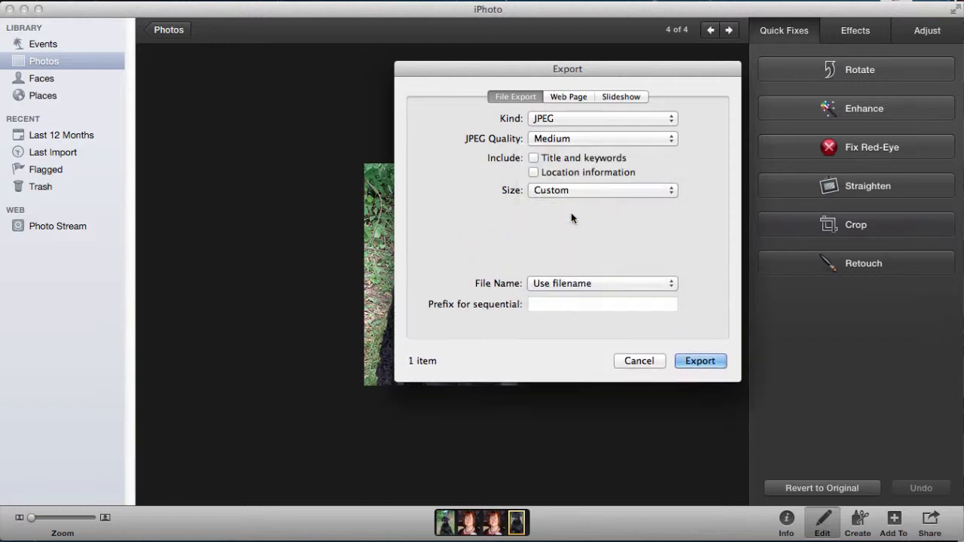
{"action": "left_click", "coordinate": [603, 190]}
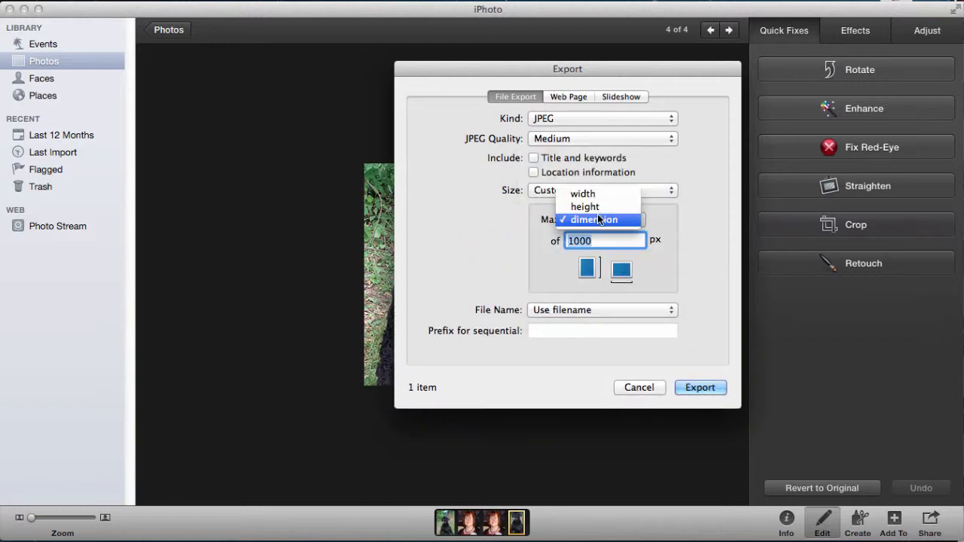
{"action": "left_click", "coordinate": [581, 193]}
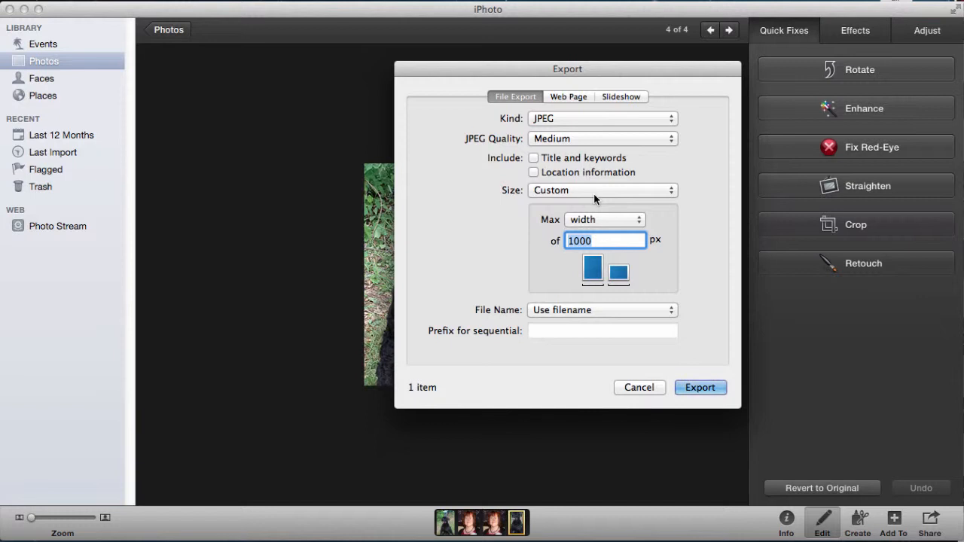
{"action": "type", "text": "200"}
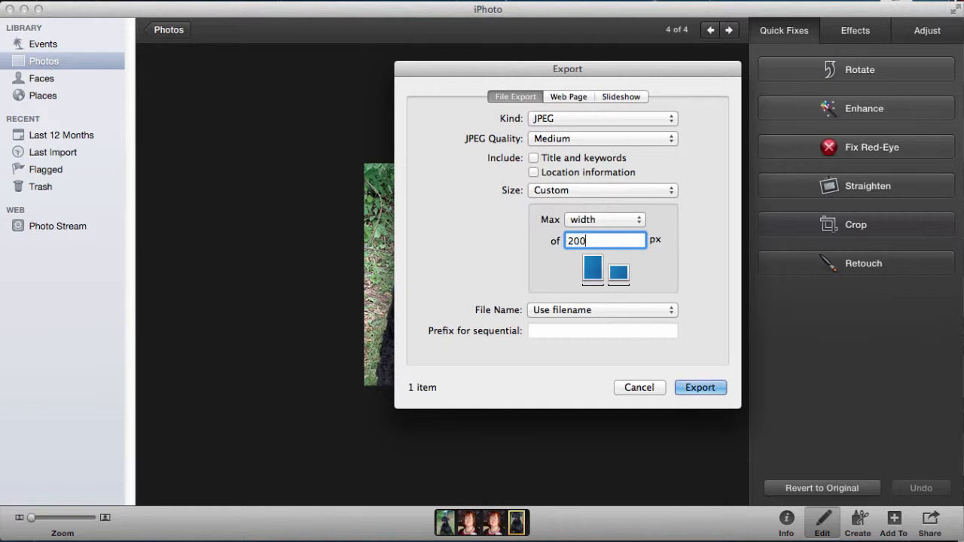
{"action": "mouse_move", "coordinate": [584, 369]}
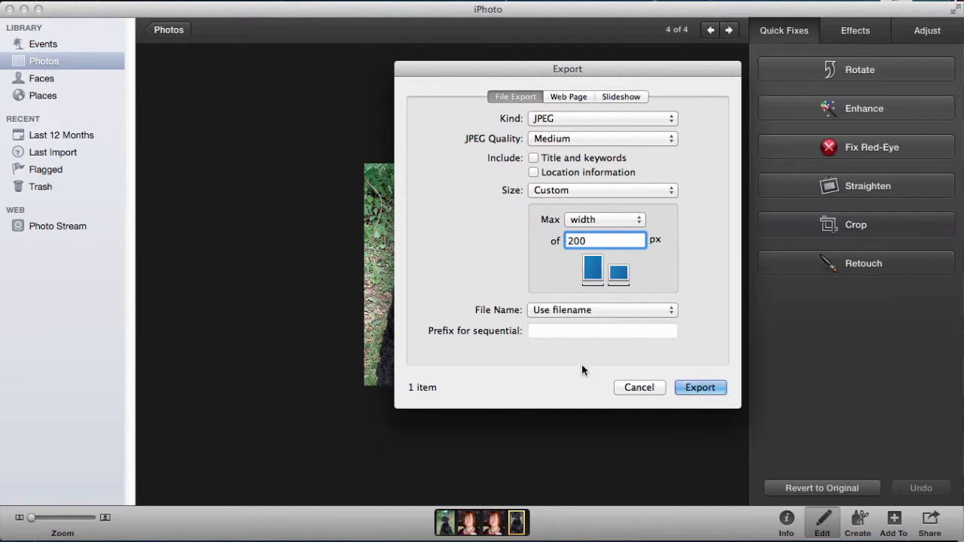
{"action": "left_click", "coordinate": [699, 387]}
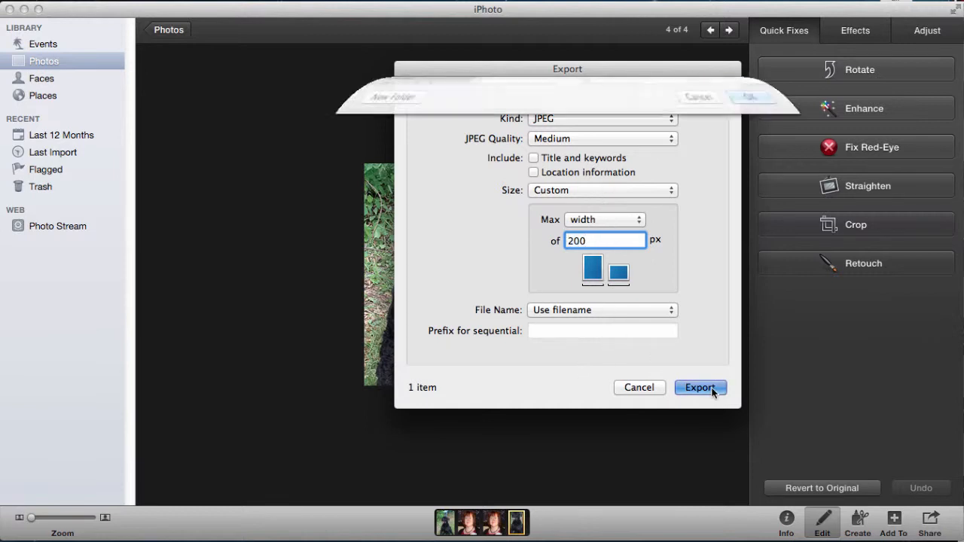
Name the export elismall and save it to the Desktop
{"action": "left_click", "coordinate": [699, 387]}
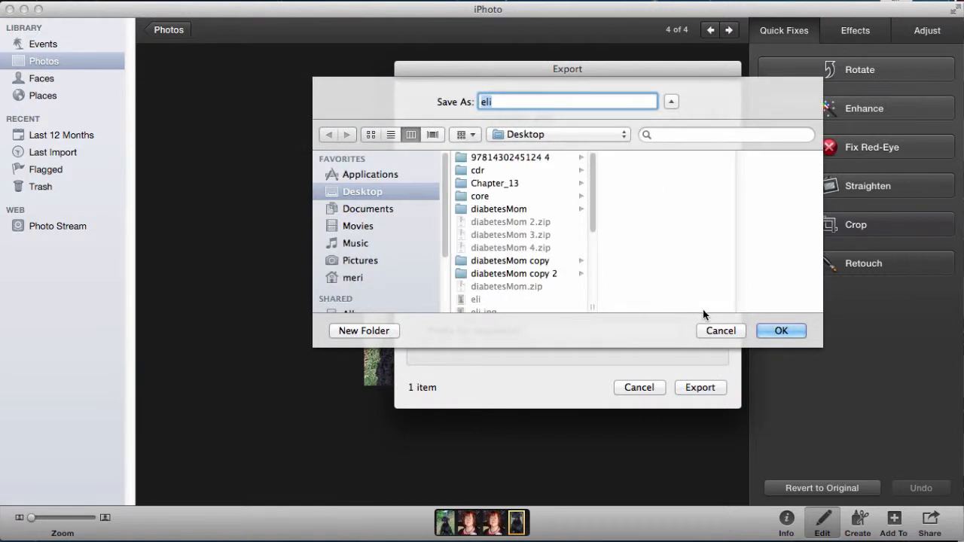
{"action": "left_click", "coordinate": [566, 103]}
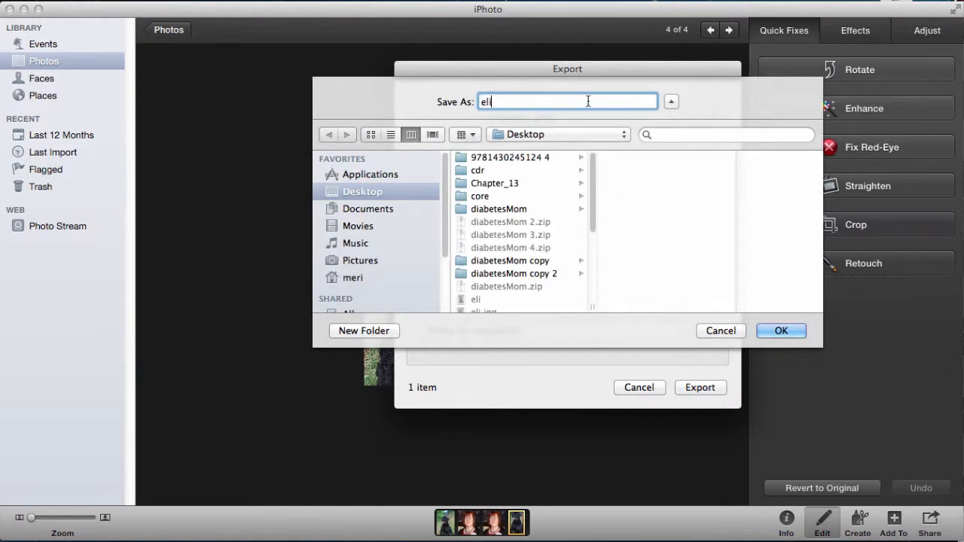
{"action": "type", "text": "small"}
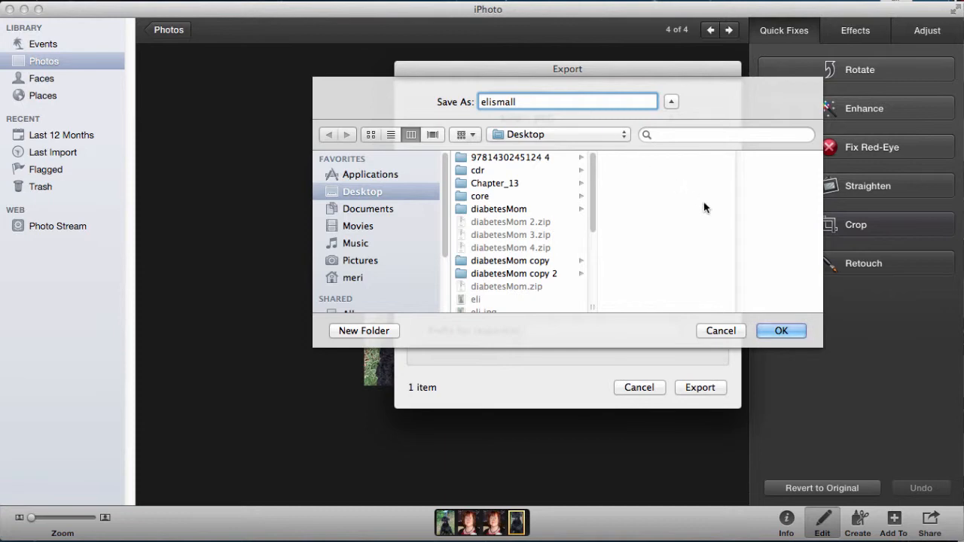
{"action": "left_click", "coordinate": [780, 332]}
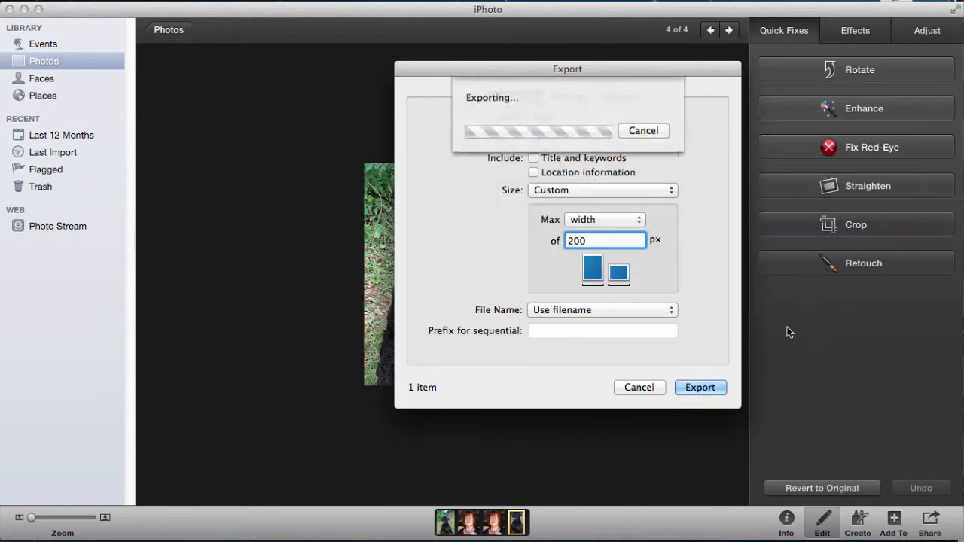